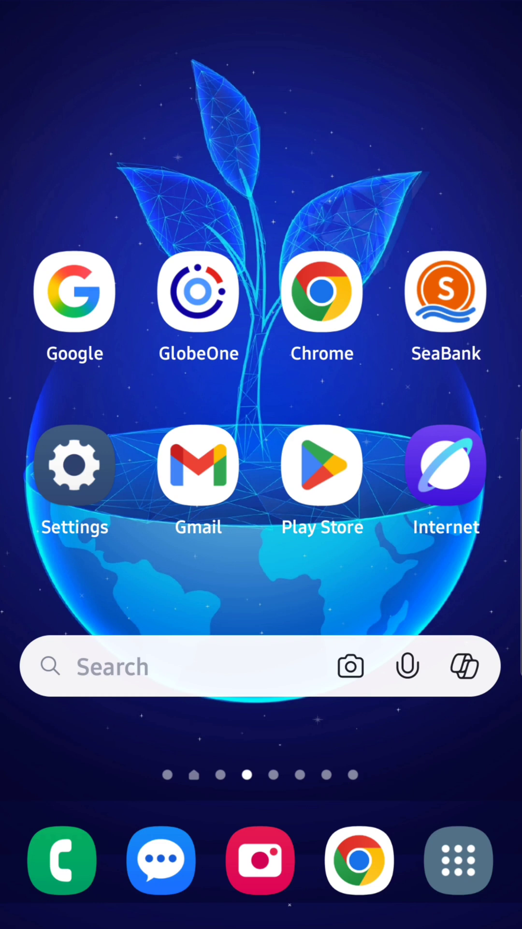
mouse_move(127, 232)
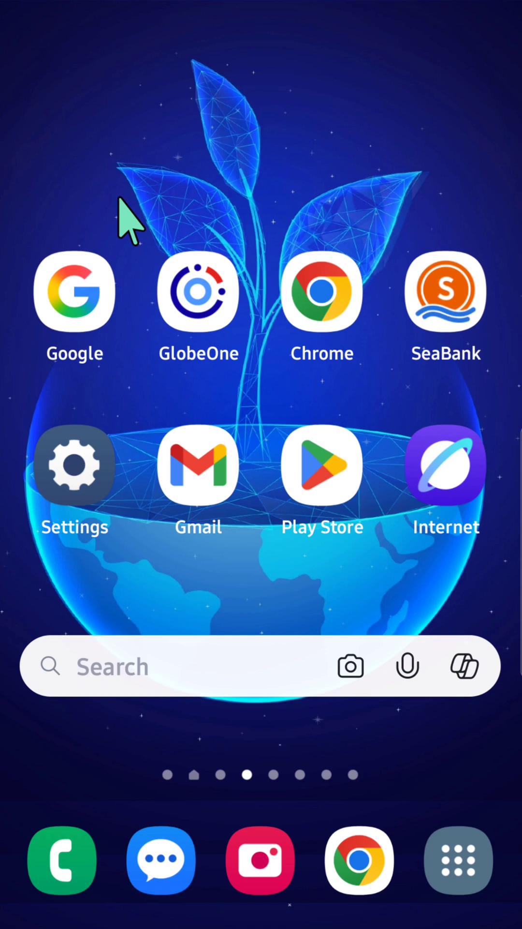
Step: Launch the Settings app from the home screen
left_click(74, 465)
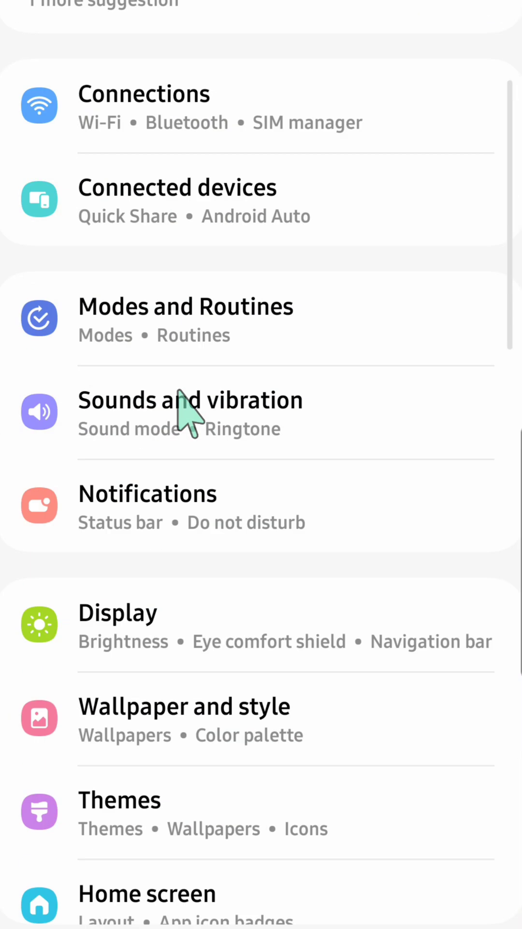
Step: Go to the Apps section listing the installed apps
scroll("down", 3)
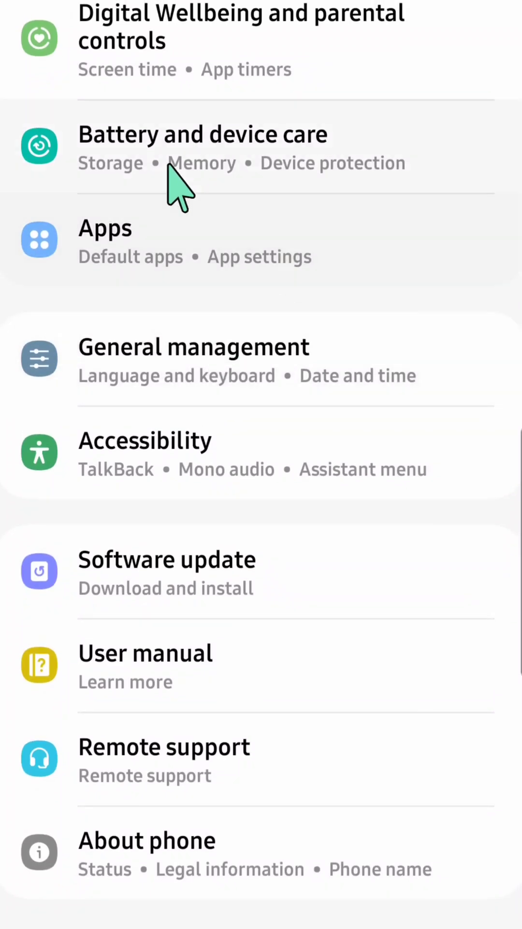
left_click(106, 240)
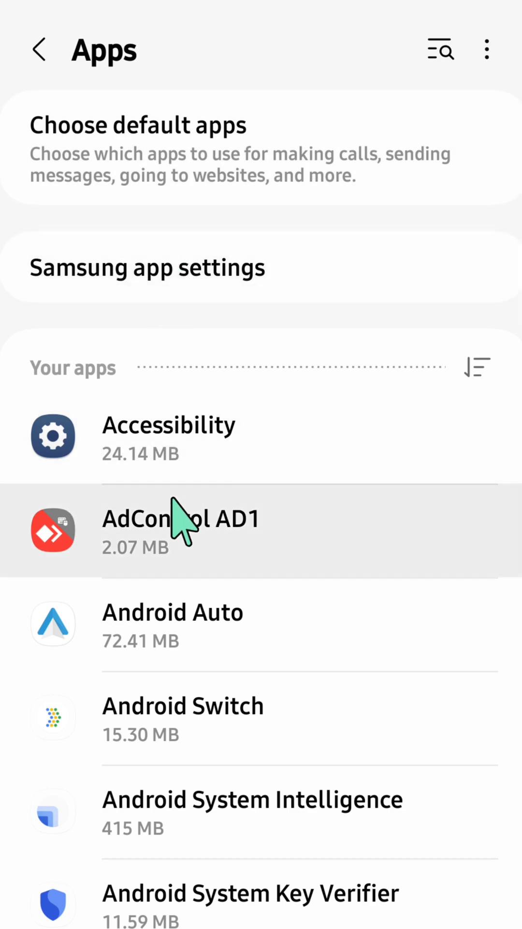
Step: Scroll the Apps list down to the S entries where the Settings app appears
scroll("down", 3)
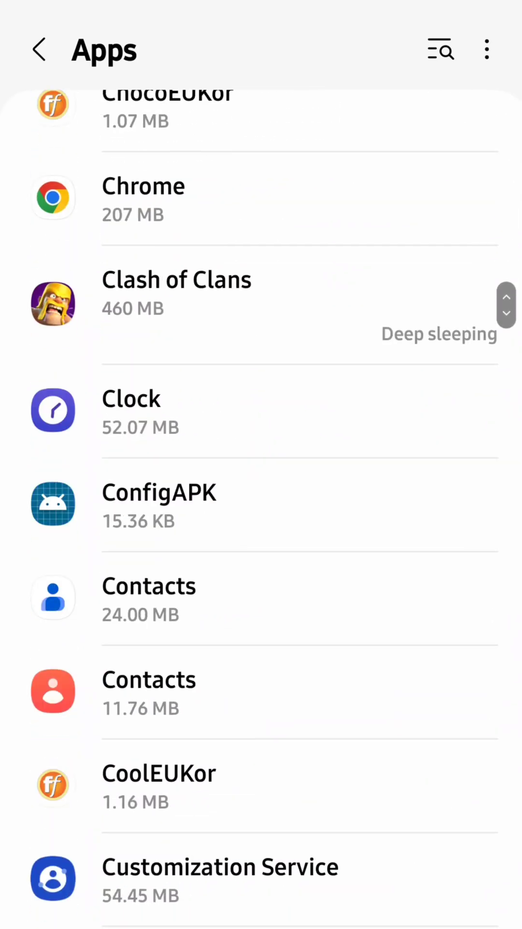
scroll("down", 3)
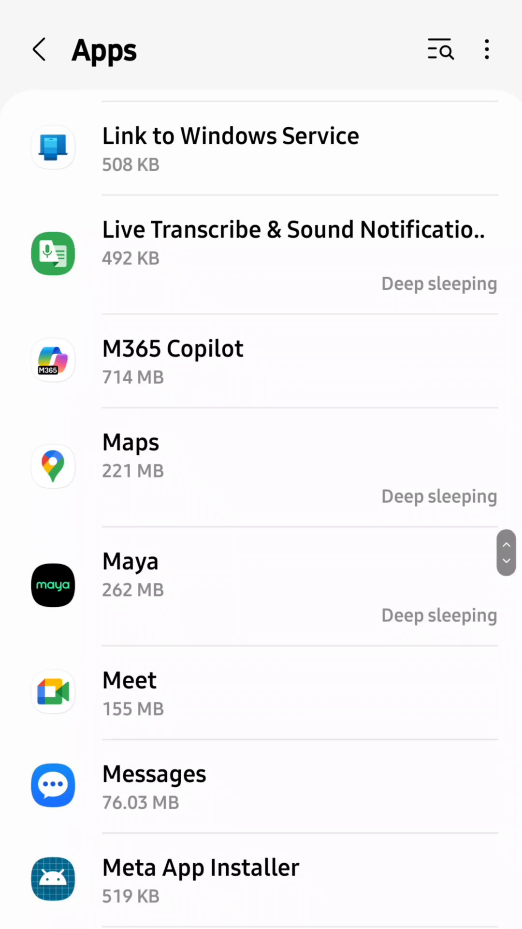
scroll("down", 3)
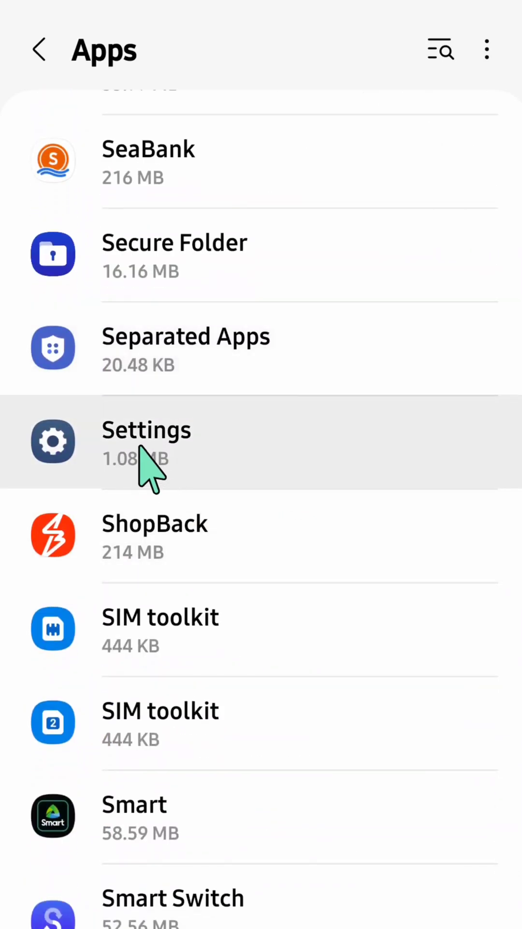
Step: Go into the Settings app's App info and its Storage page showing 6.30 MB cache
left_click(146, 441)
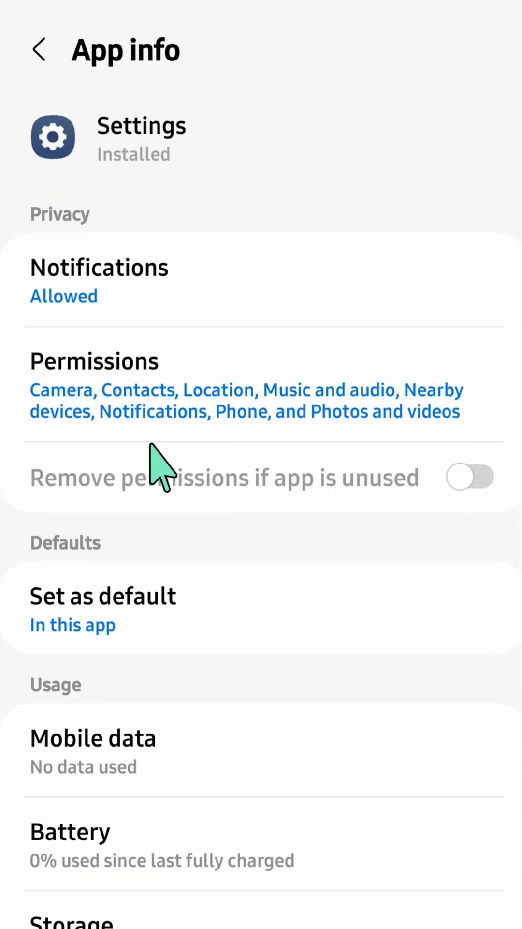
mouse_move(210, 128)
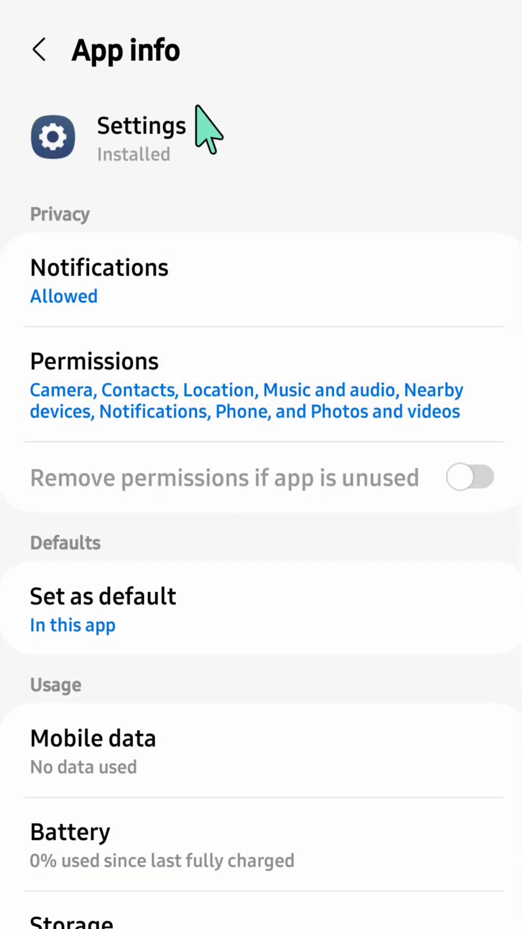
scroll("down", 3)
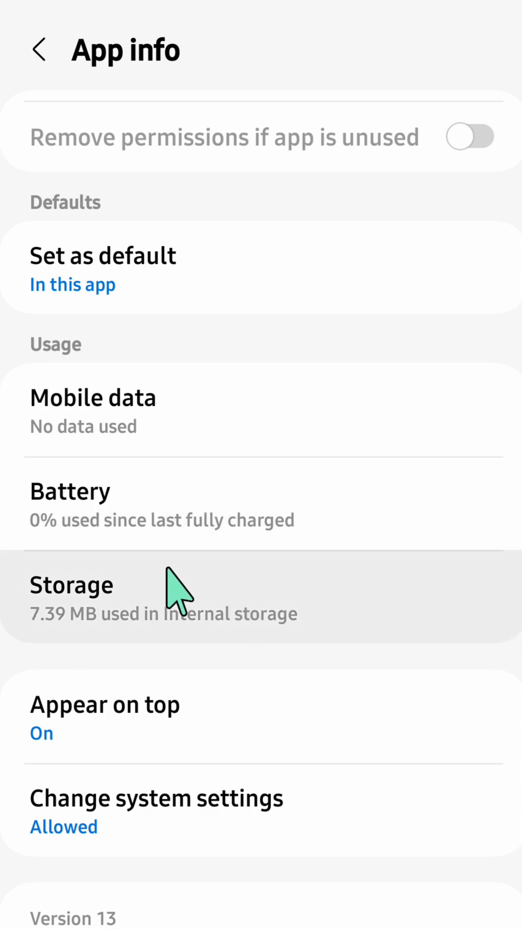
left_click(71, 585)
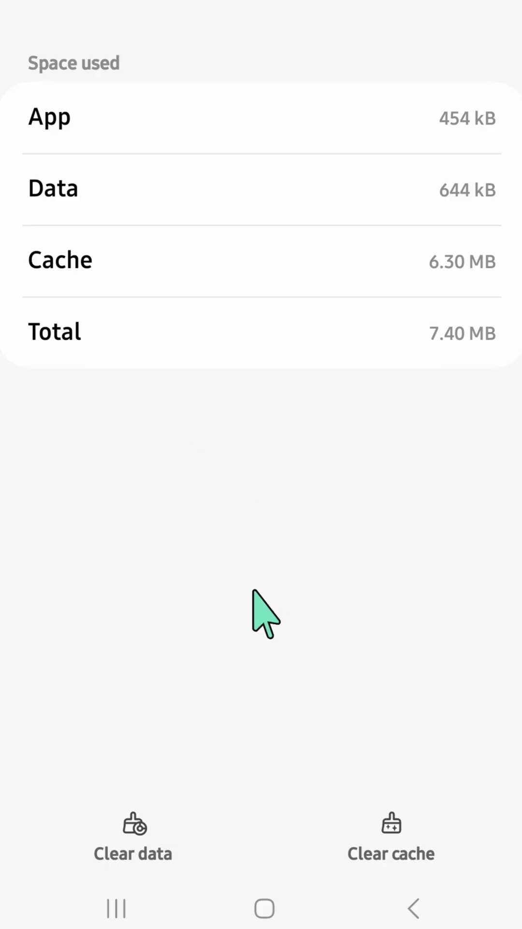
mouse_move(370, 894)
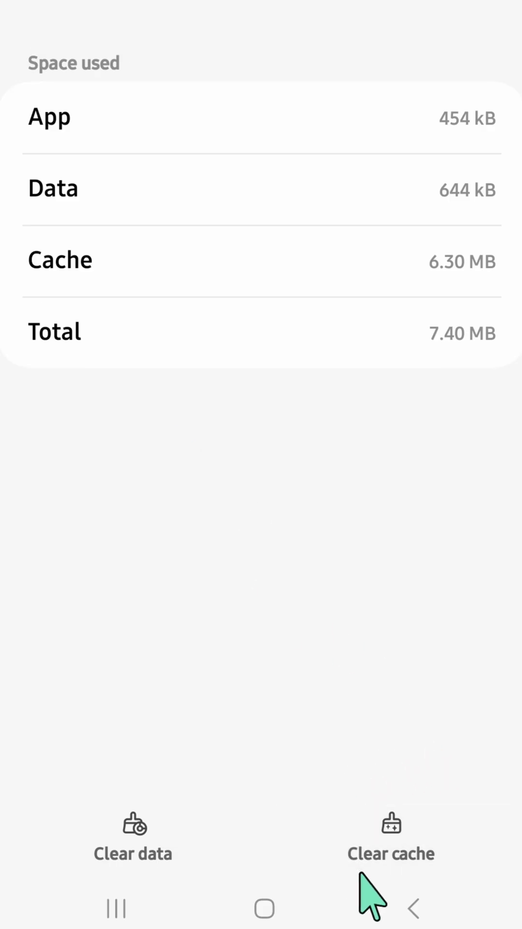
mouse_move(433, 888)
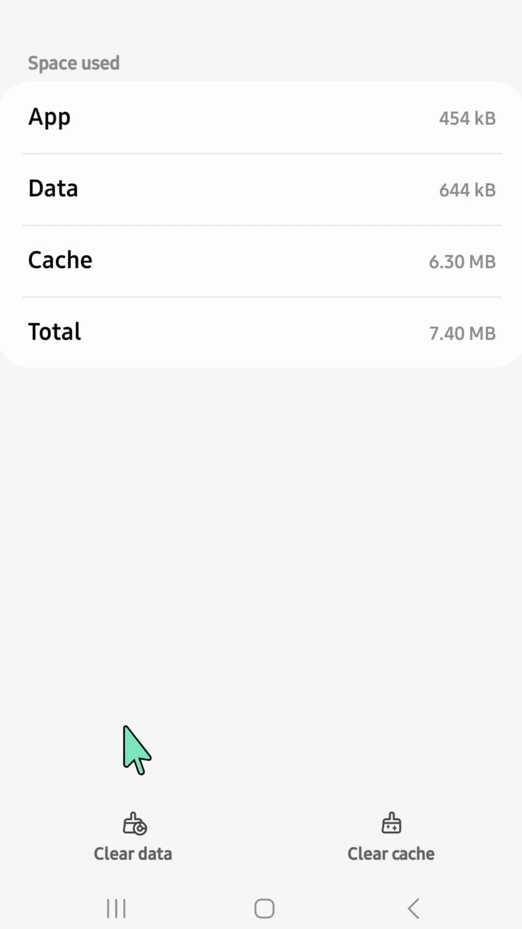
Step: Point at Clear cache and Clear data, then return to the home screen
left_click(133, 838)
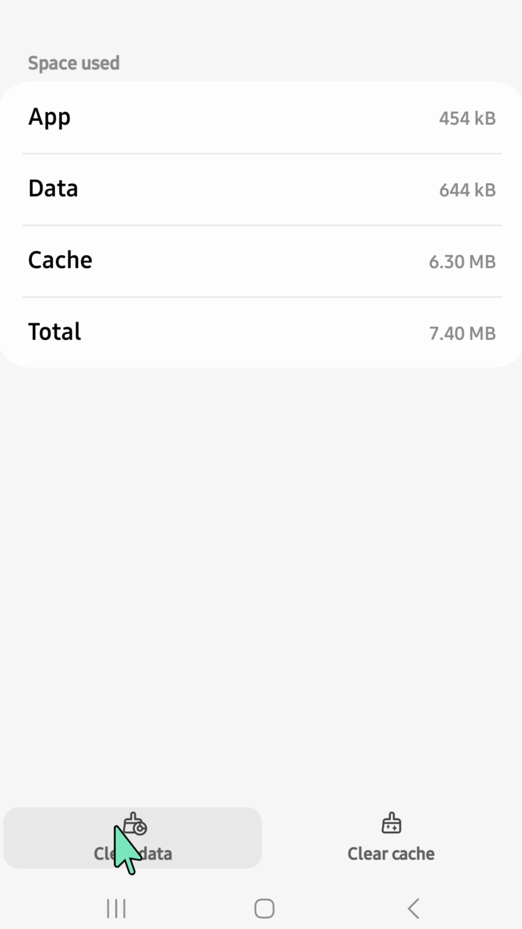
mouse_move(139, 856)
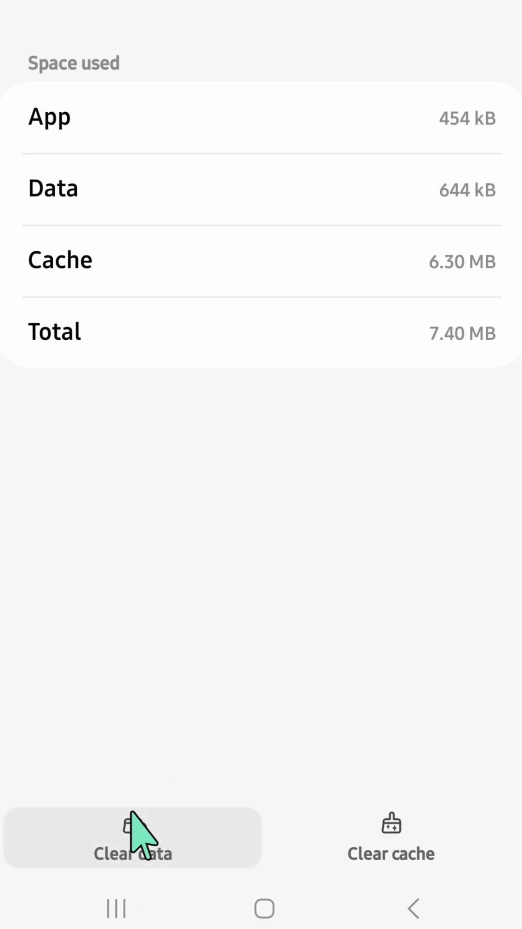
mouse_move(391, 850)
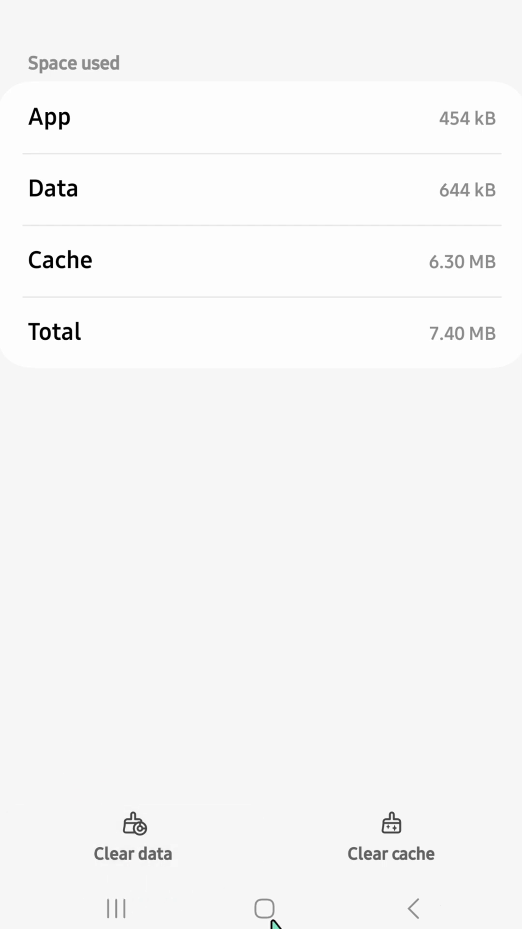
left_click(262, 910)
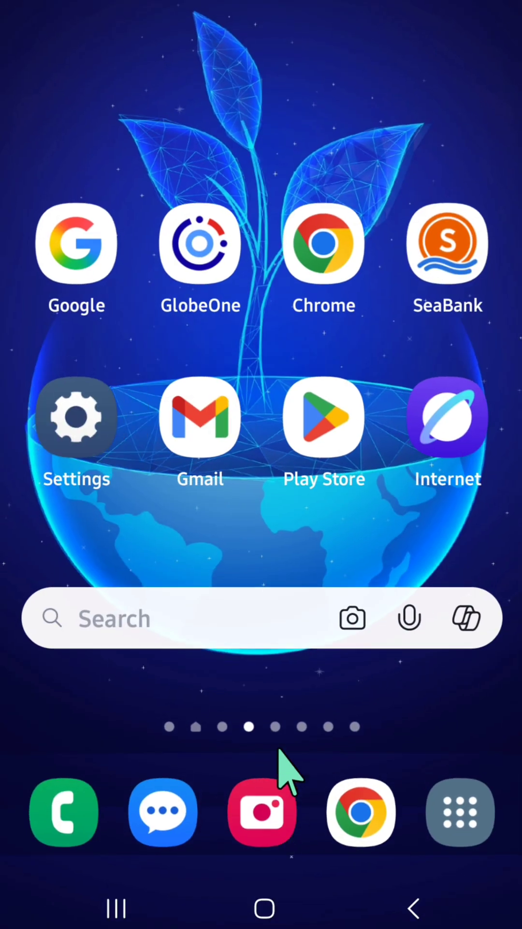